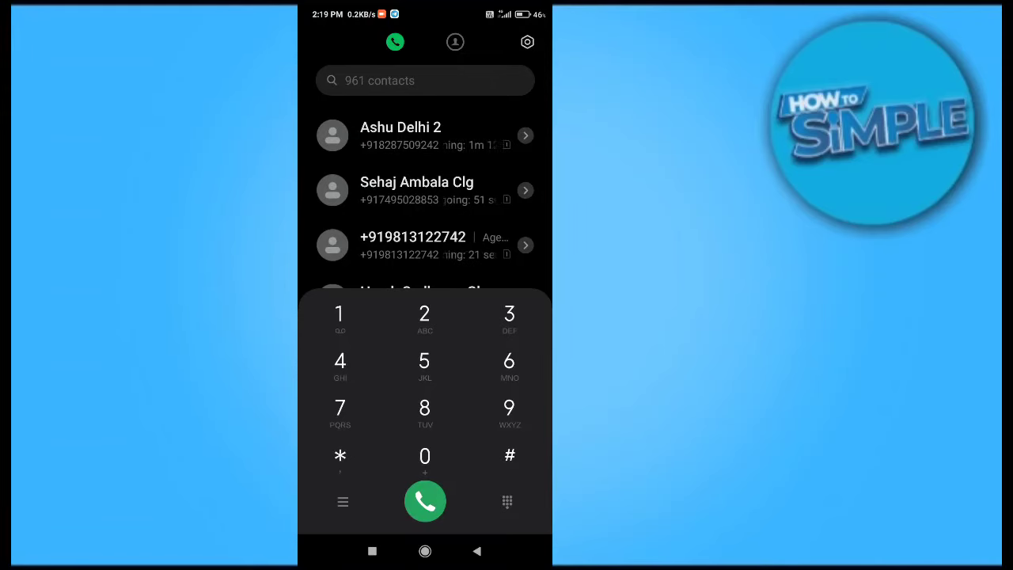
Open Call settings from the dialer's gear icon and locate call forwarding.
click(527, 42)
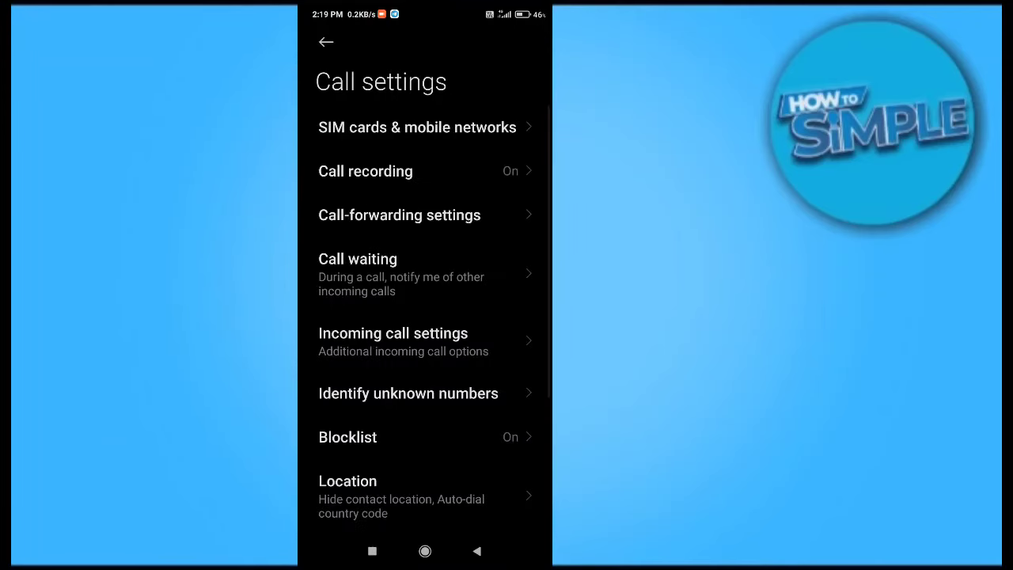
scroll(down, 3)
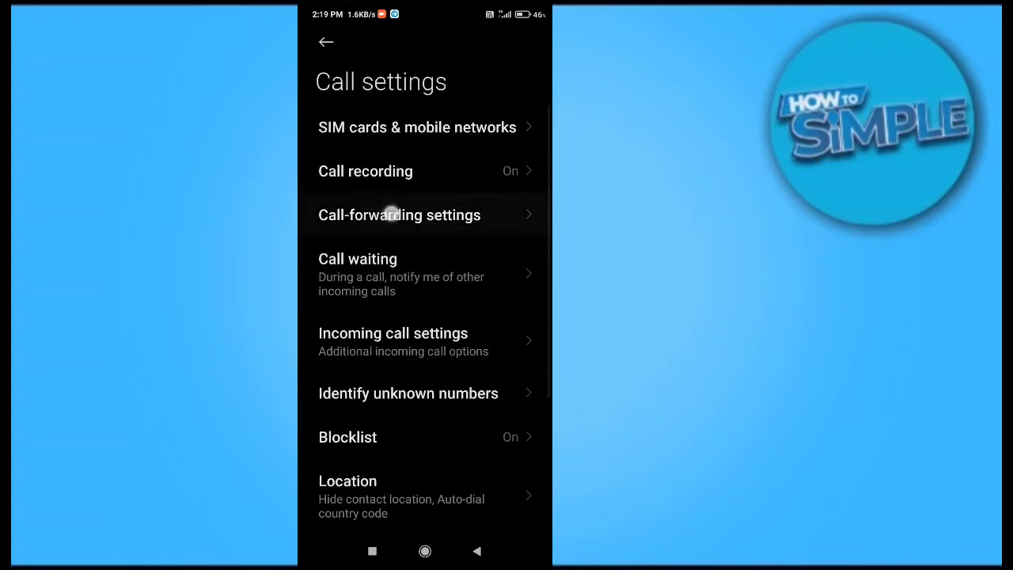
click(400, 215)
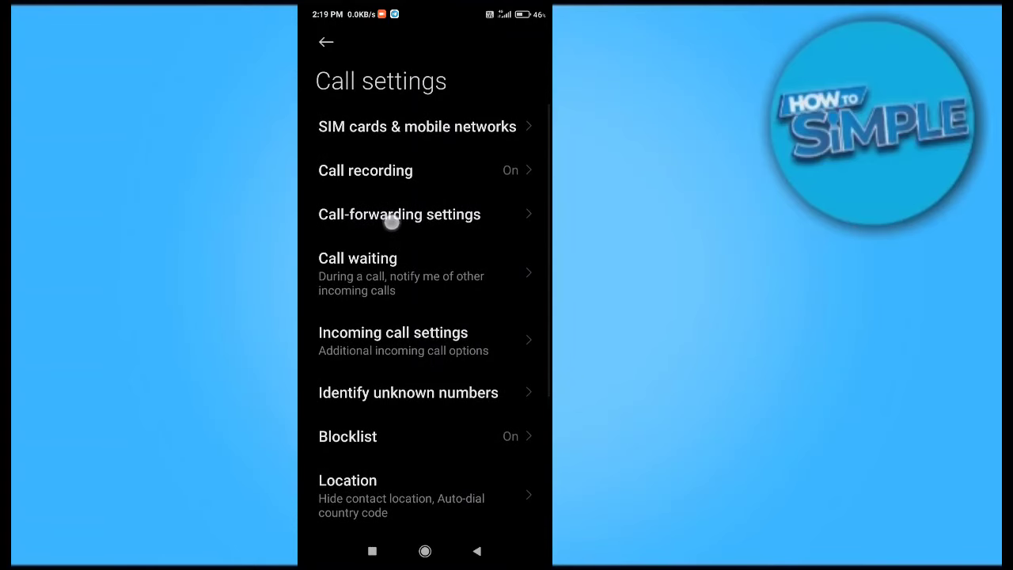
Open Call-forwarding settings and select the Jio 4G SIM.
click(399, 214)
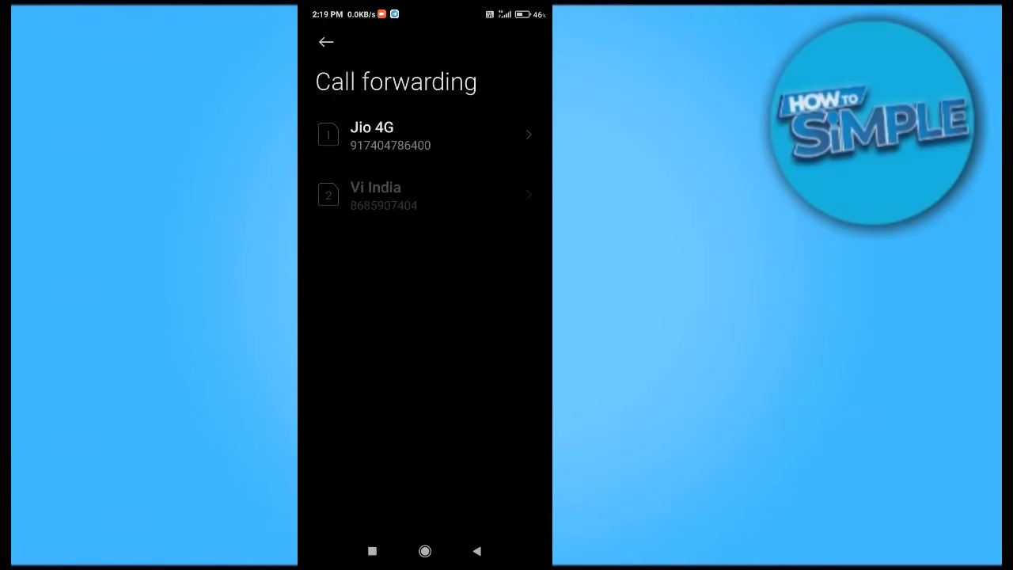
click(425, 134)
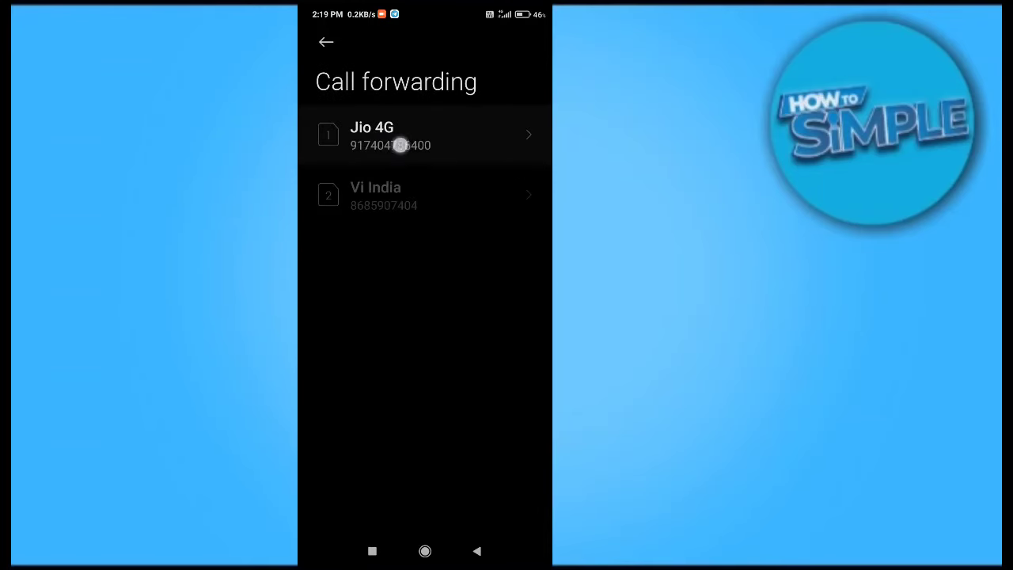
click(425, 135)
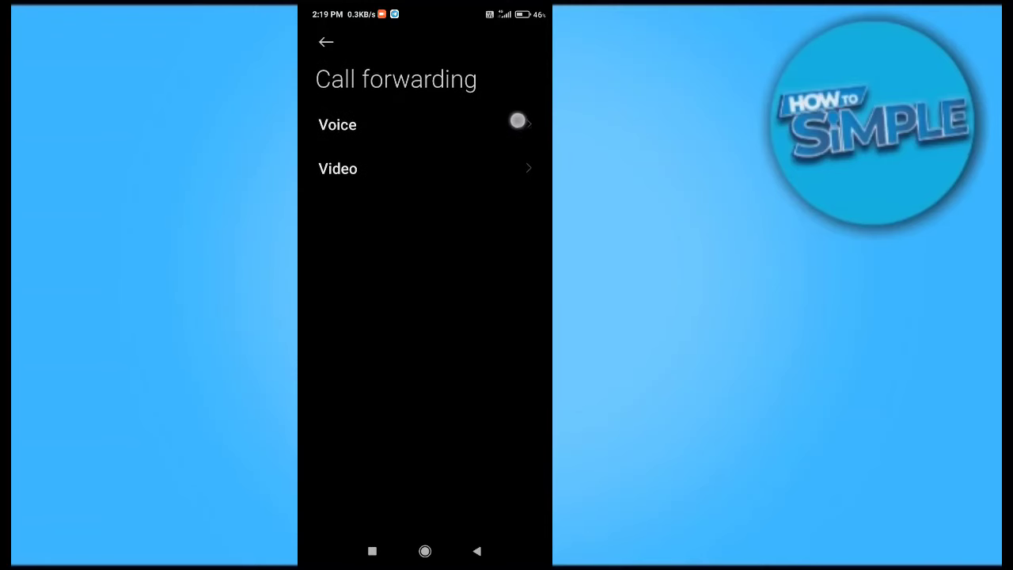
Choose Voice forwarding and open the empty Always forward number dialog.
click(338, 124)
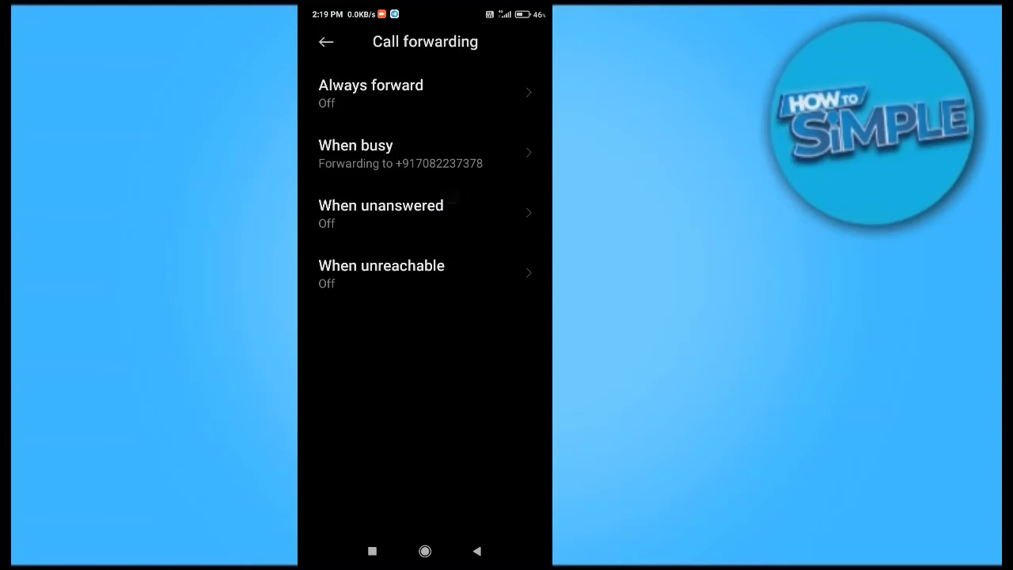
scroll(down, 3)
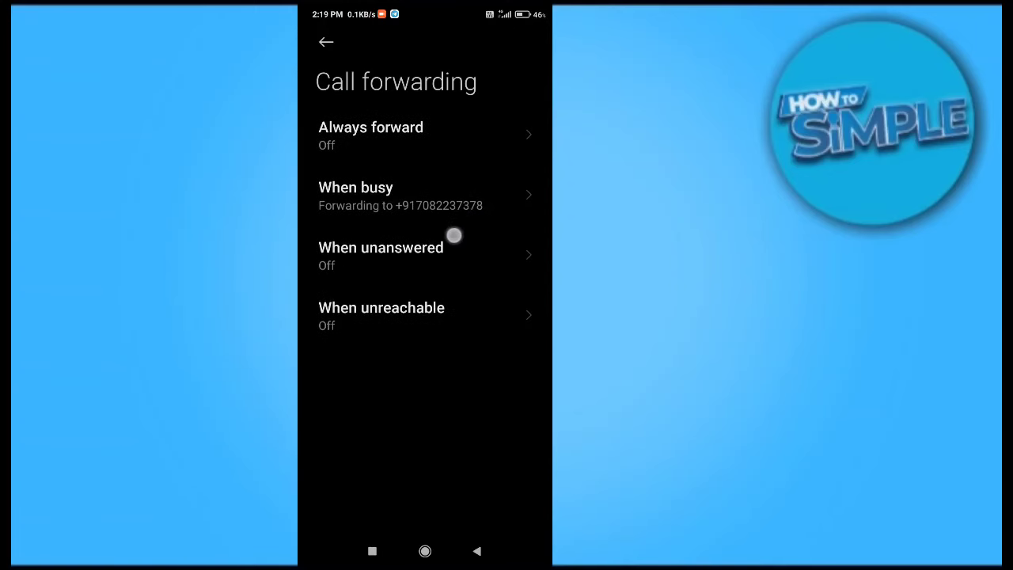
click(371, 135)
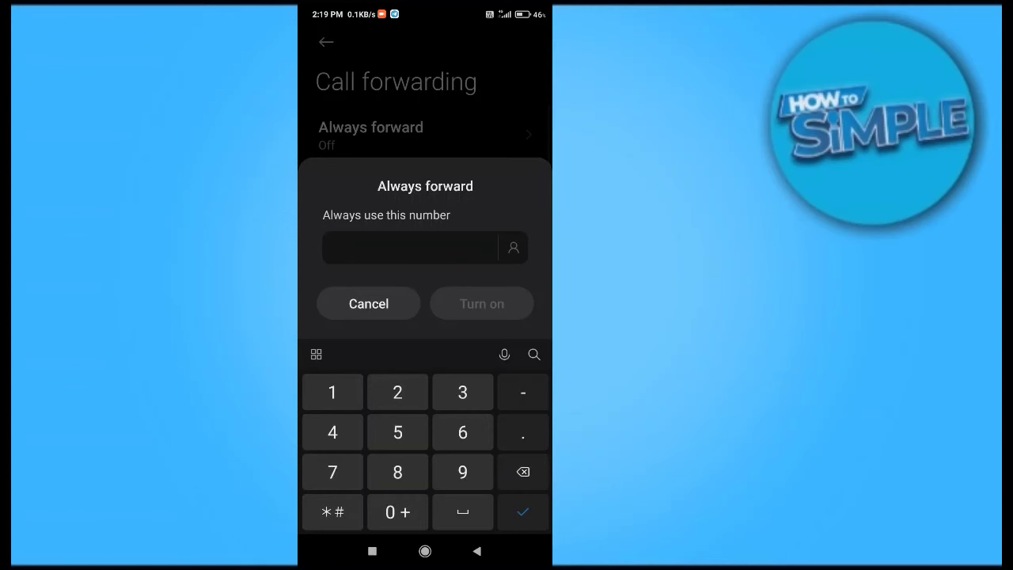